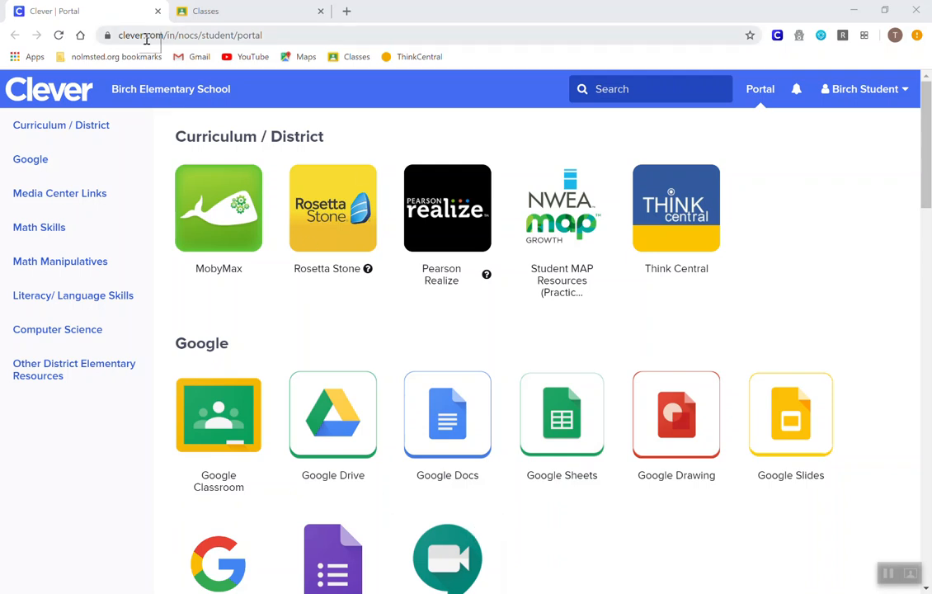
Log the Birch Student out of the Clever portal from the account menu
{"action": "left_click", "coordinate": [861, 89]}
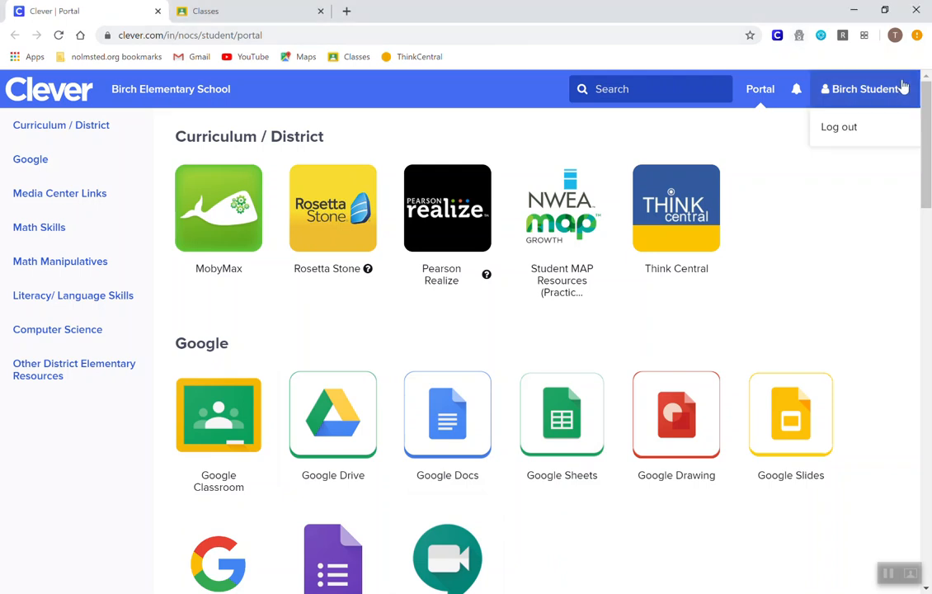
{"action": "left_click", "coordinate": [838, 126]}
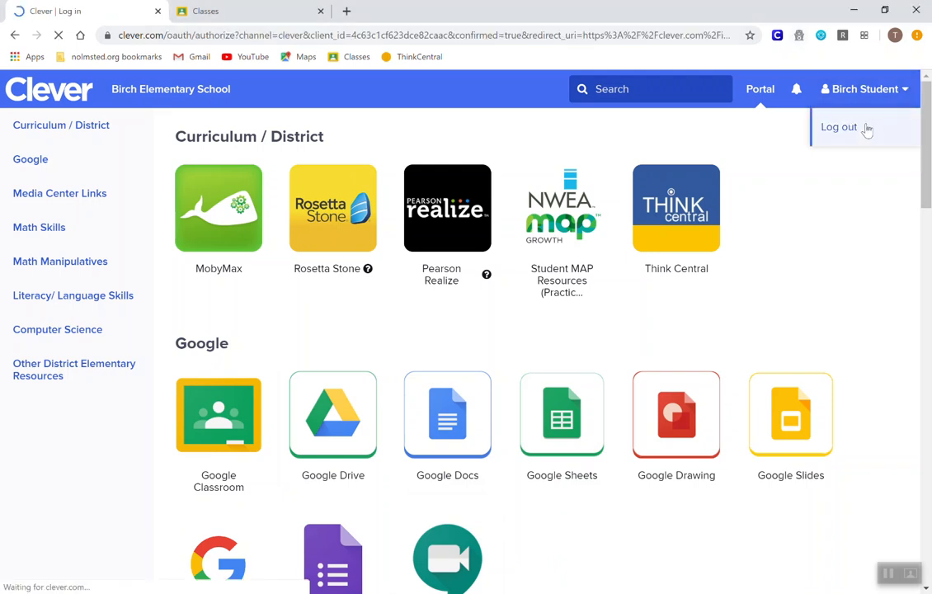
Sign back in to Clever with the student's Google account
{"action": "left_click", "coordinate": [838, 126]}
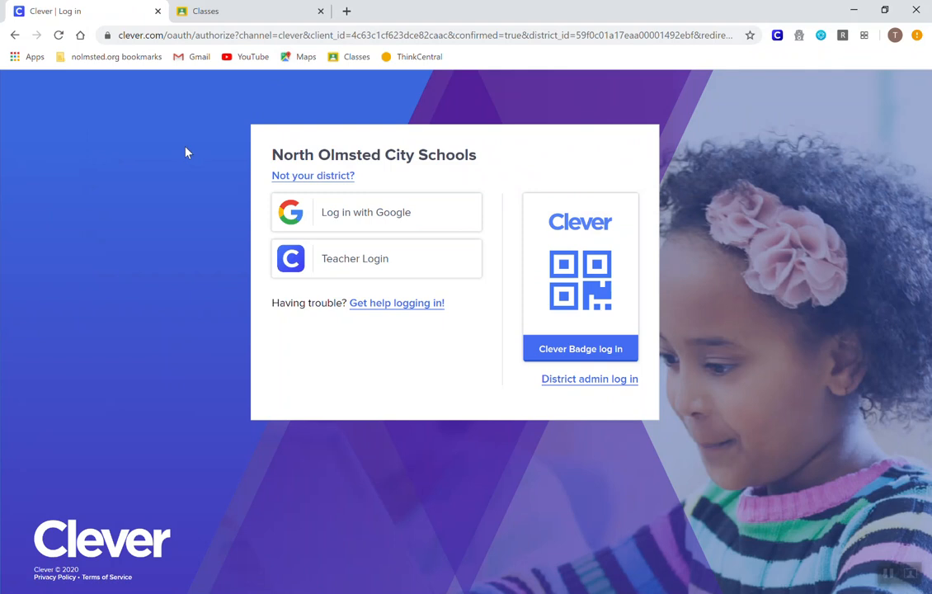
{"action": "mouse_move", "coordinate": [470, 129]}
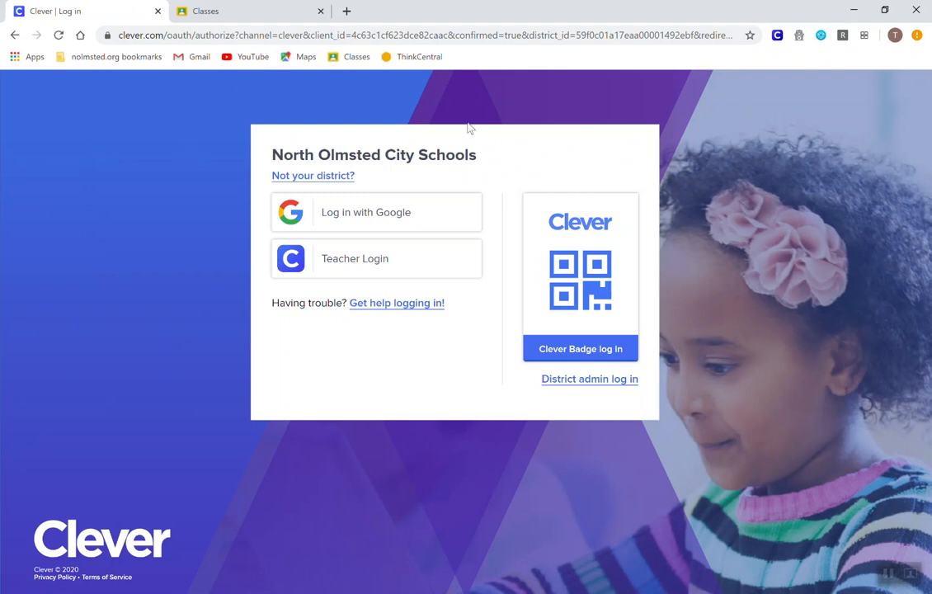
{"action": "mouse_move", "coordinate": [354, 190]}
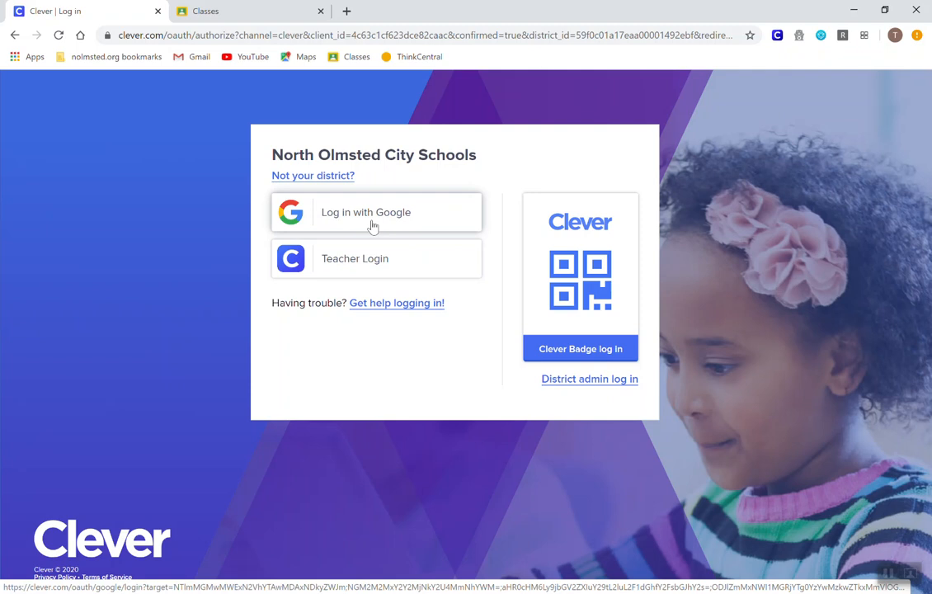
{"action": "mouse_move", "coordinate": [373, 228]}
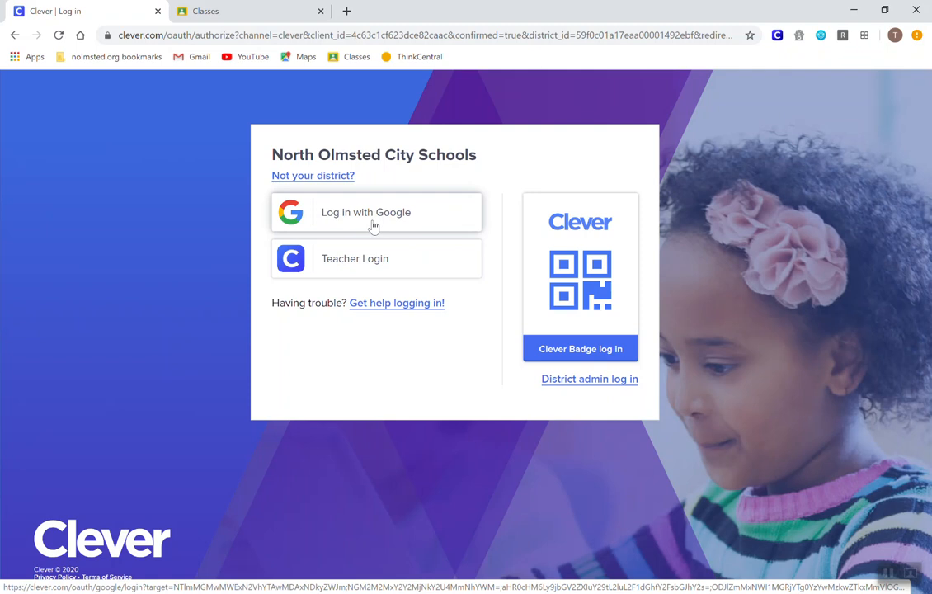
{"action": "left_click", "coordinate": [376, 211]}
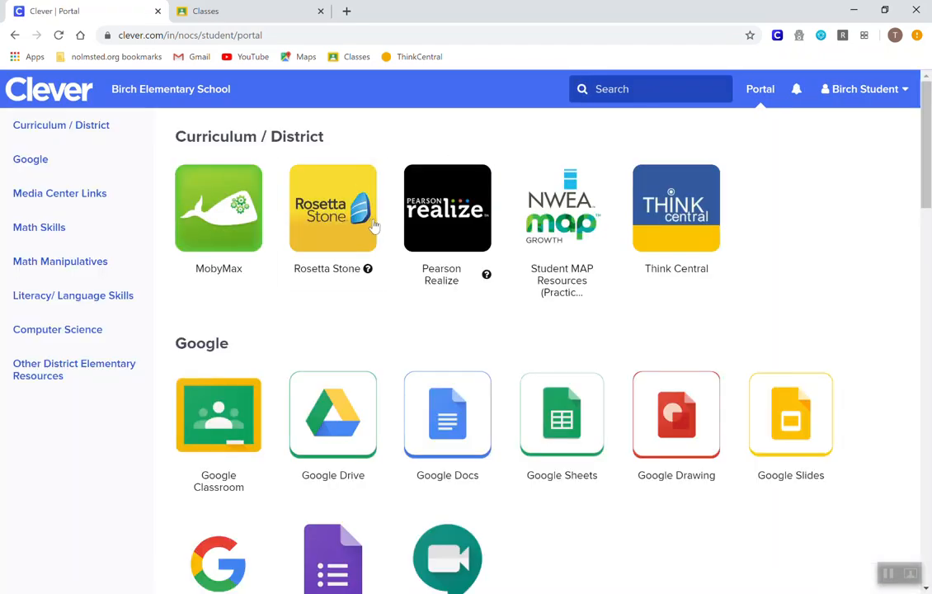
{"action": "mouse_move", "coordinate": [218, 416]}
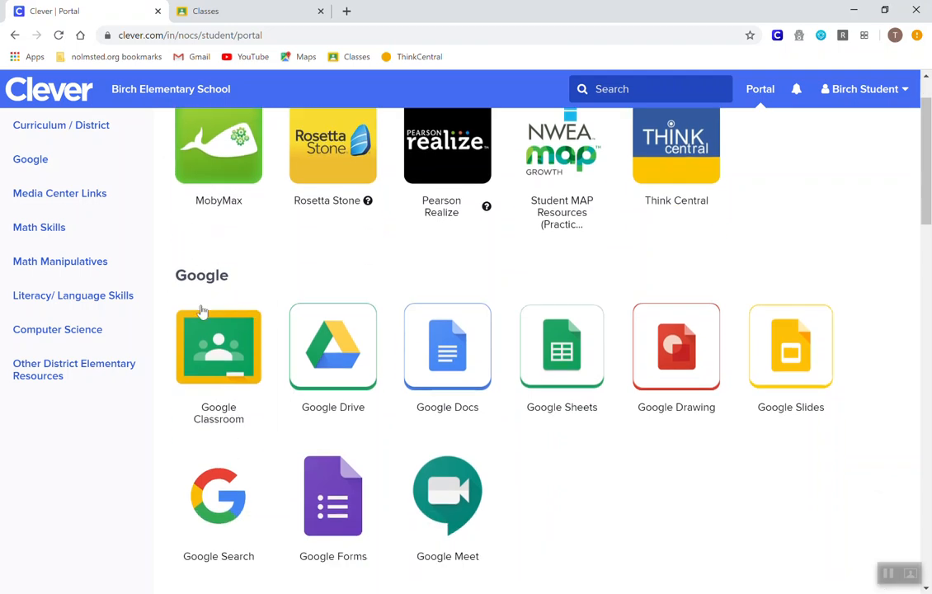
{"action": "mouse_move", "coordinate": [217, 363]}
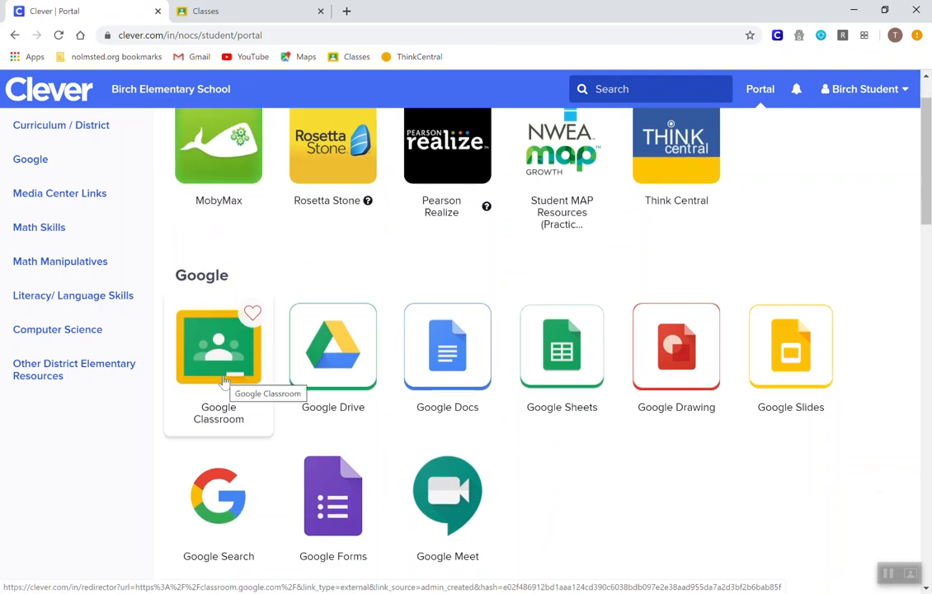
Launch Google Classroom from the Clever portal's Google apps
{"action": "left_click", "coordinate": [218, 346]}
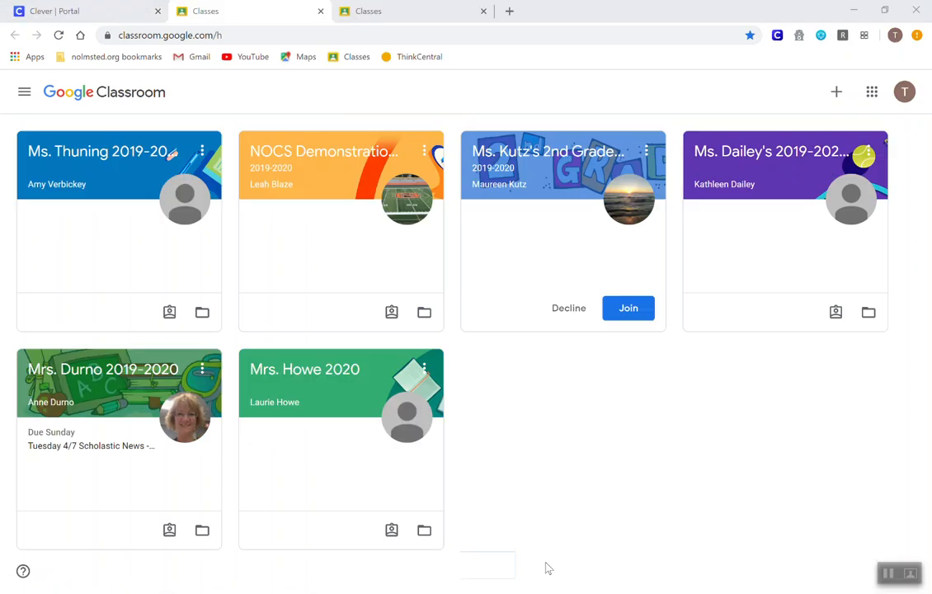
{"action": "mouse_move", "coordinate": [647, 474]}
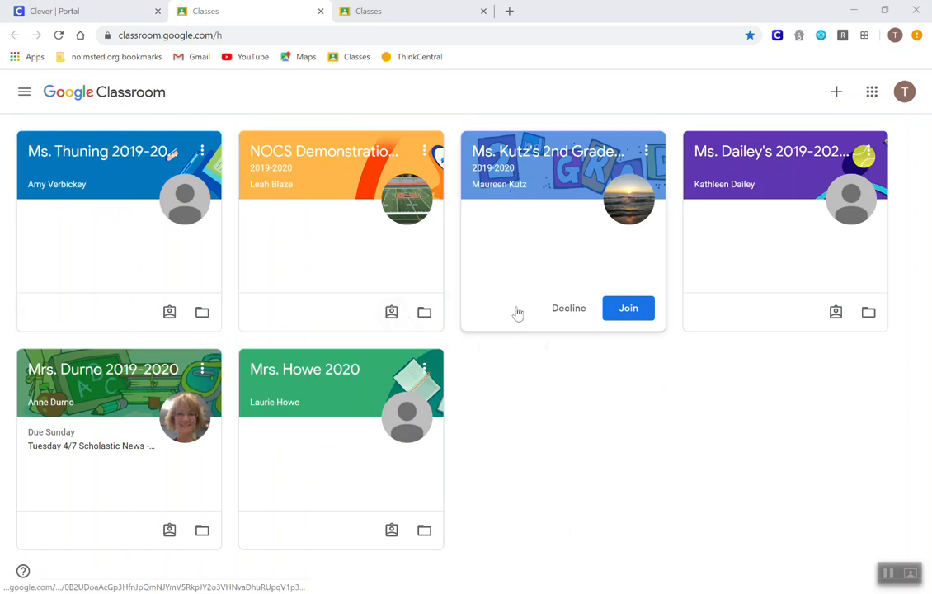
{"action": "mouse_move", "coordinate": [574, 409]}
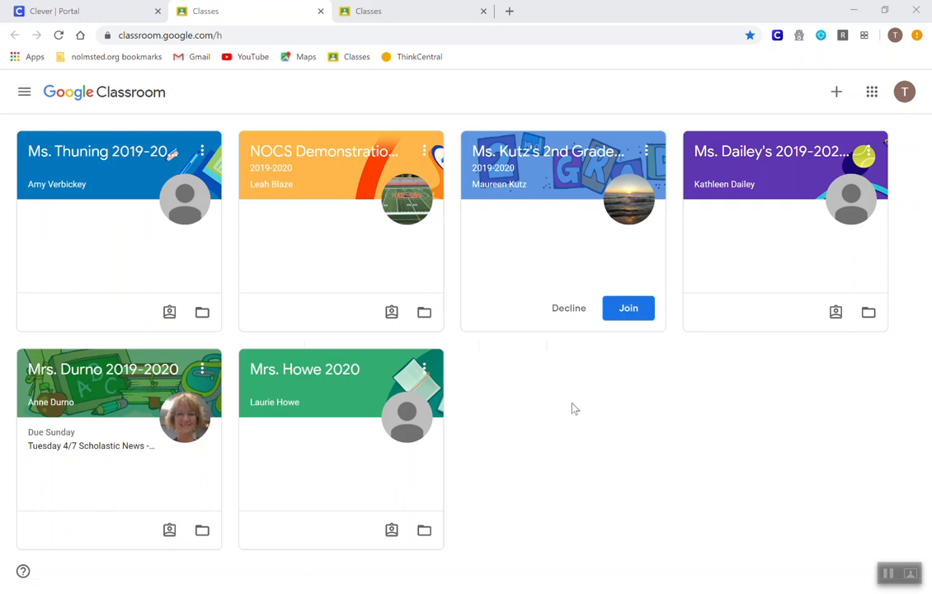
{"action": "mouse_move", "coordinate": [589, 416]}
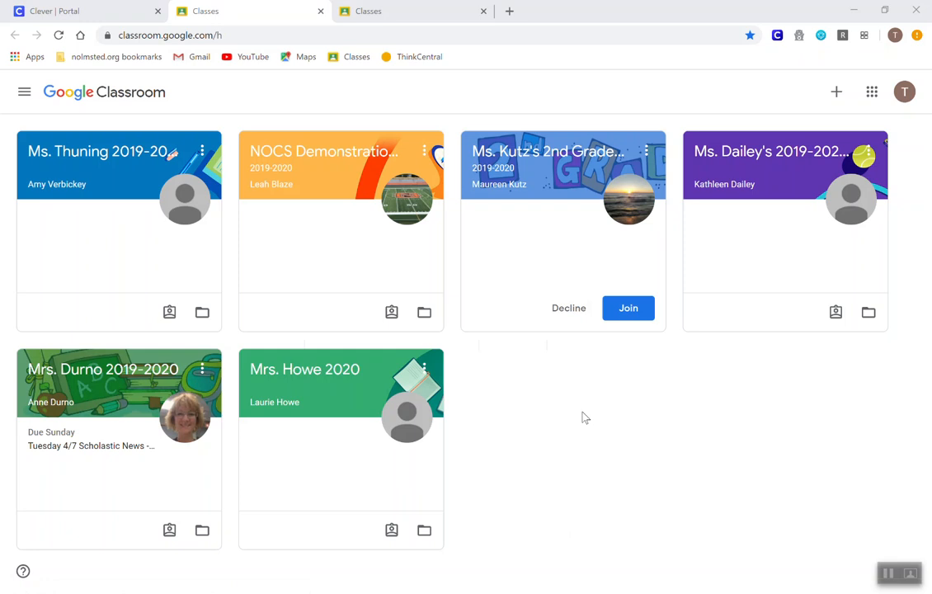
{"action": "mouse_move", "coordinate": [193, 244]}
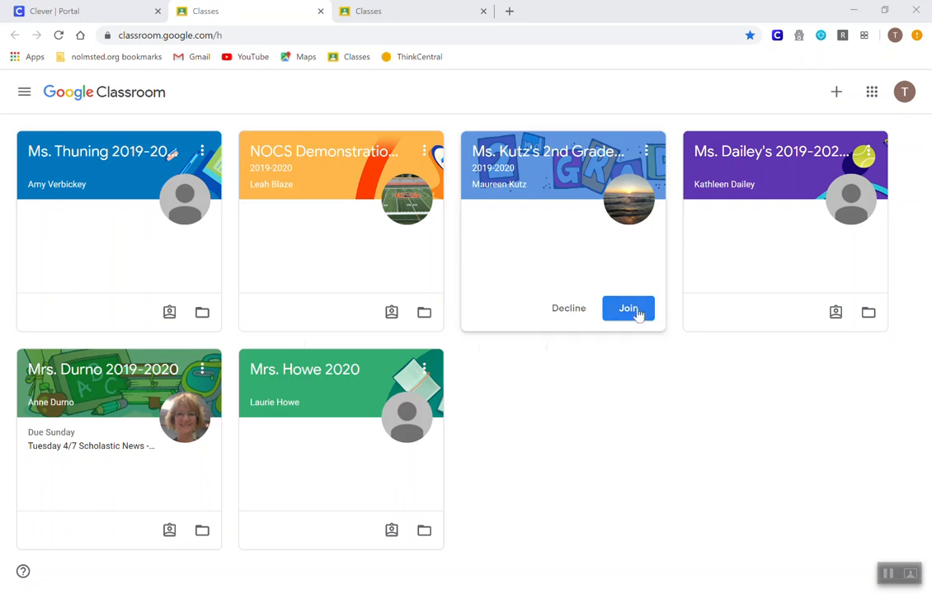
Join Ms. Kutz's 2nd Grade Class and enter it to see its stream
{"action": "left_click", "coordinate": [627, 308]}
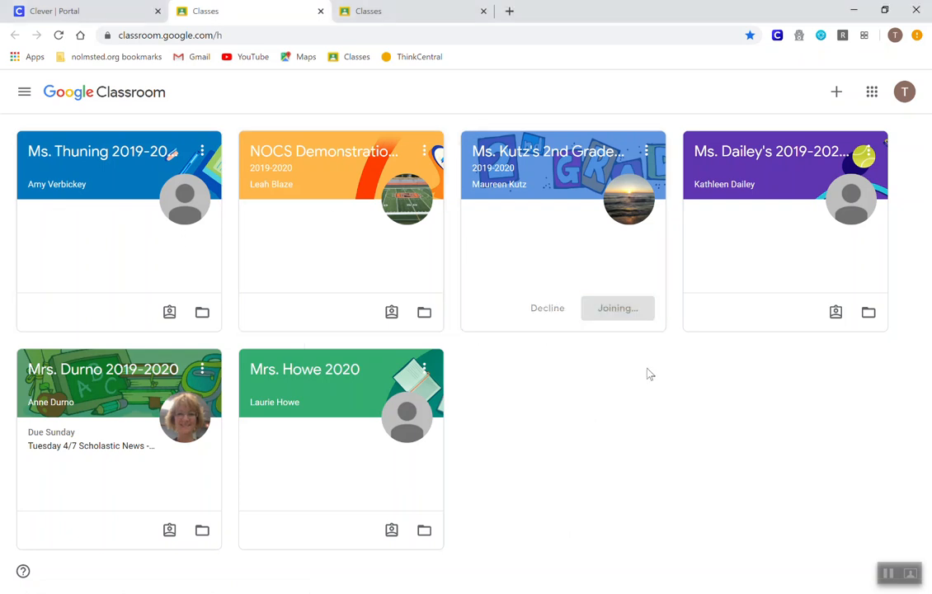
{"action": "mouse_move", "coordinate": [784, 423]}
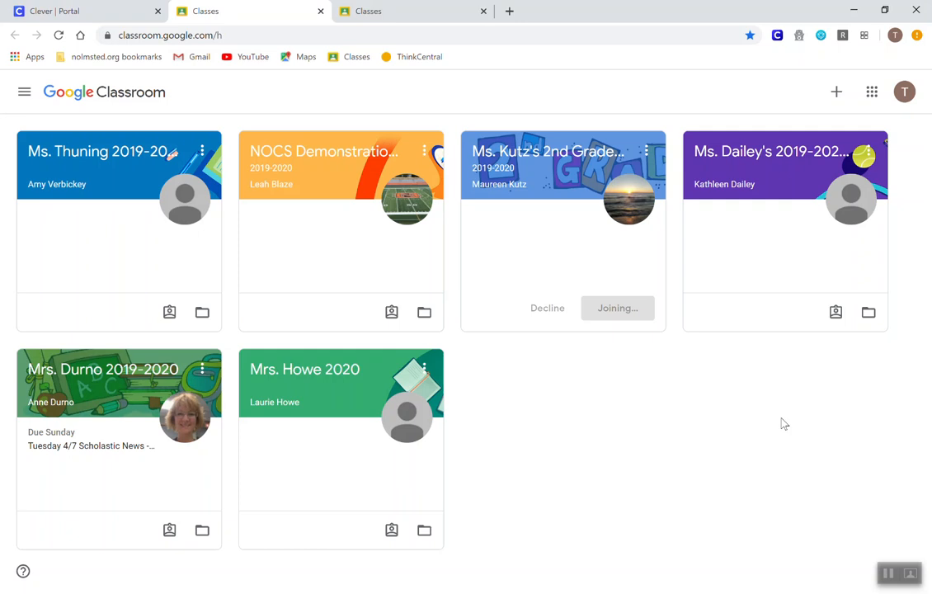
{"action": "left_click", "coordinate": [617, 308]}
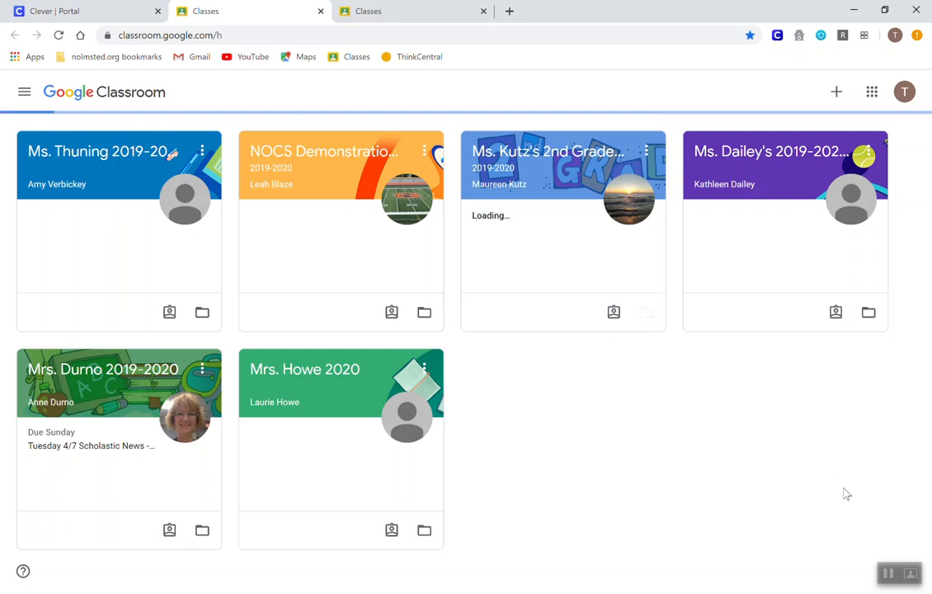
{"action": "left_click", "coordinate": [548, 151]}
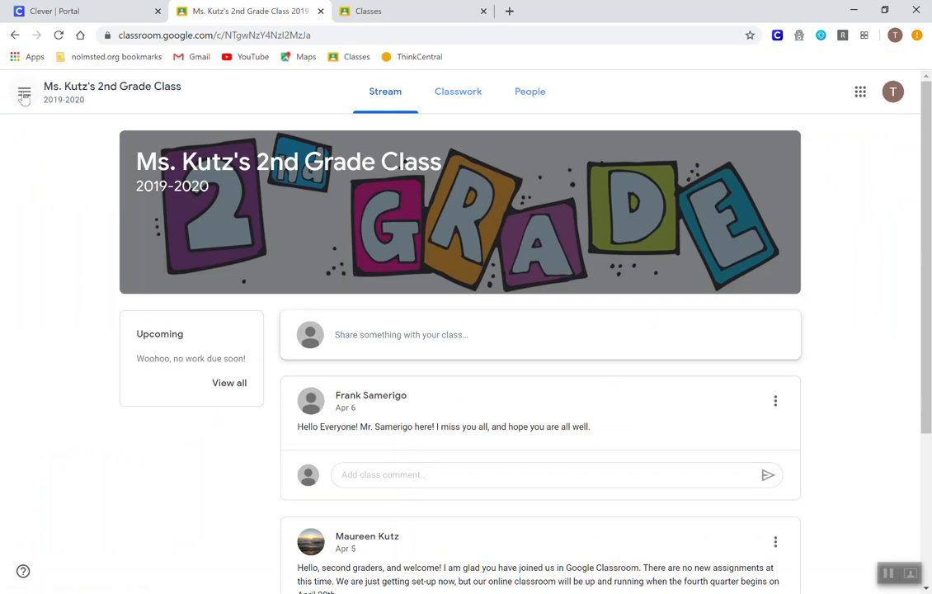
{"action": "mouse_move", "coordinate": [307, 228]}
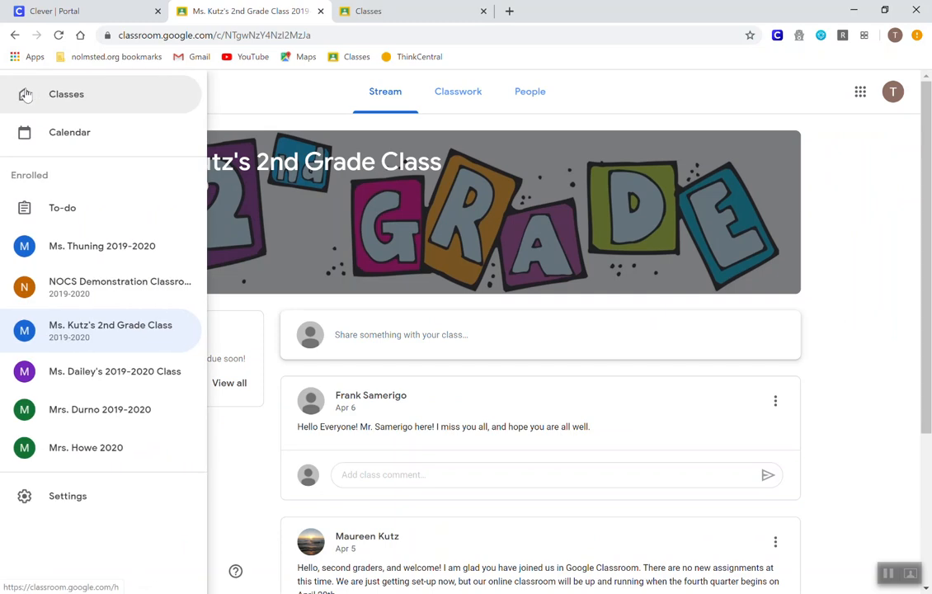
{"action": "mouse_move", "coordinate": [76, 102]}
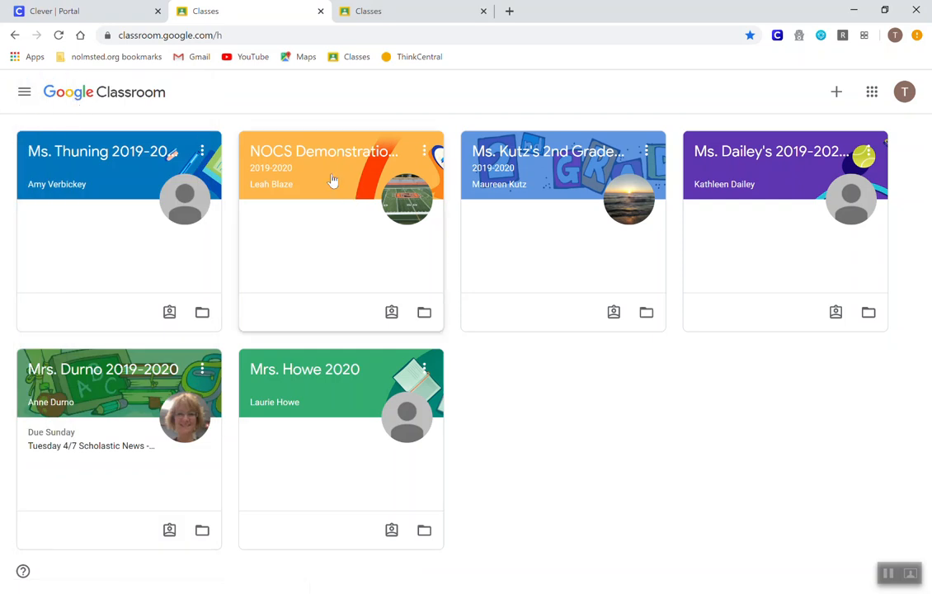
Enter the NOCS Demonstration Classroom and go to its Classwork page
{"action": "left_click", "coordinate": [324, 152]}
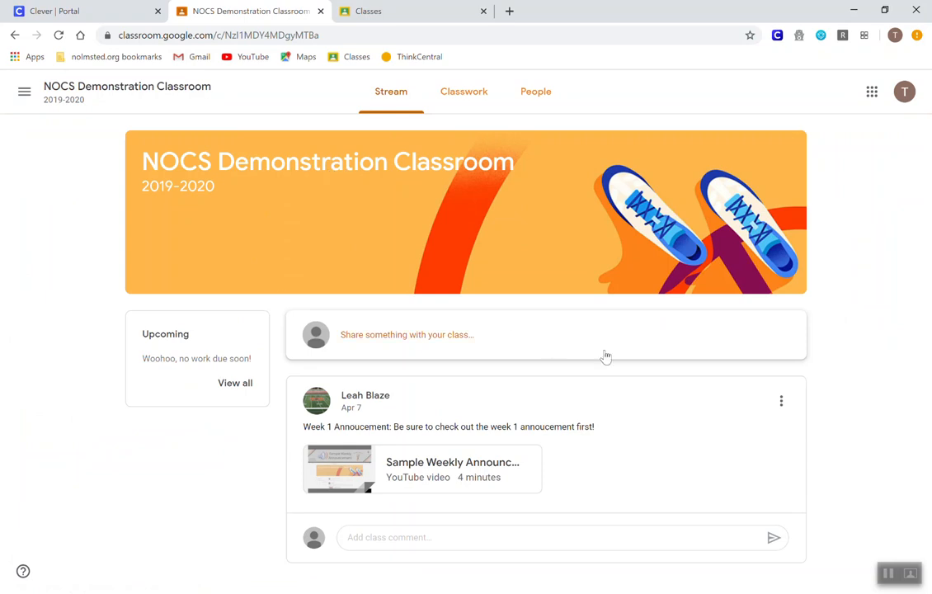
{"action": "mouse_move", "coordinate": [505, 556]}
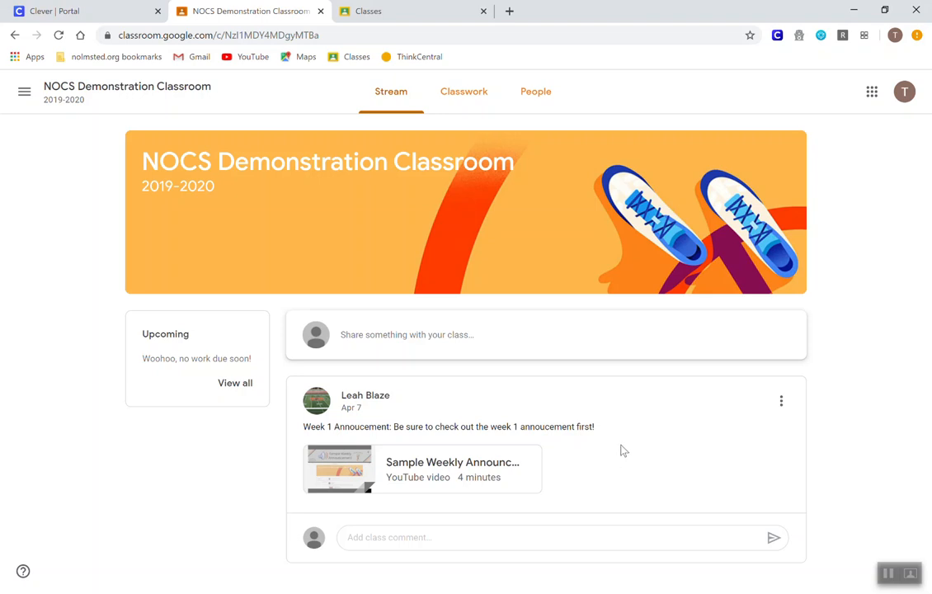
{"action": "mouse_move", "coordinate": [637, 442]}
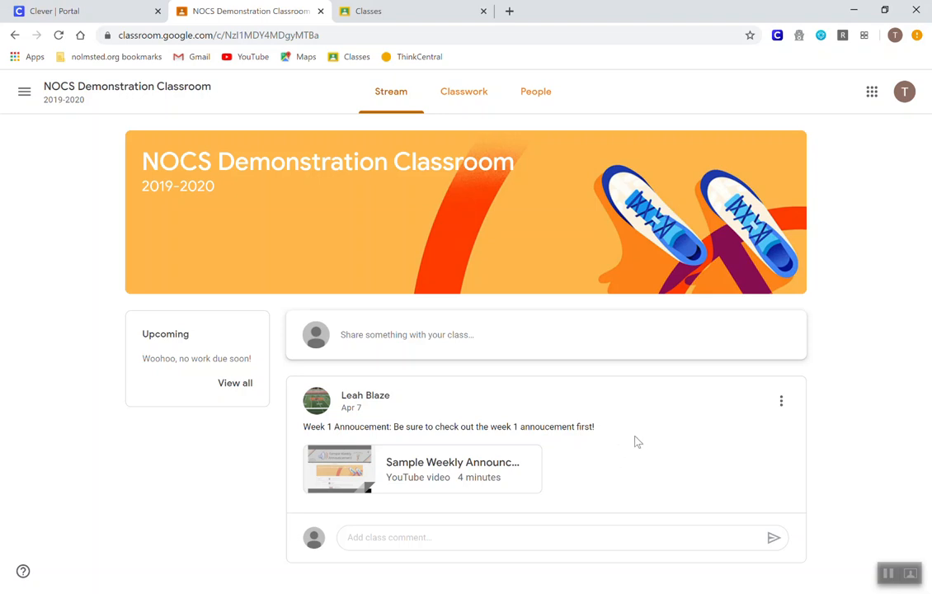
{"action": "mouse_move", "coordinate": [645, 452]}
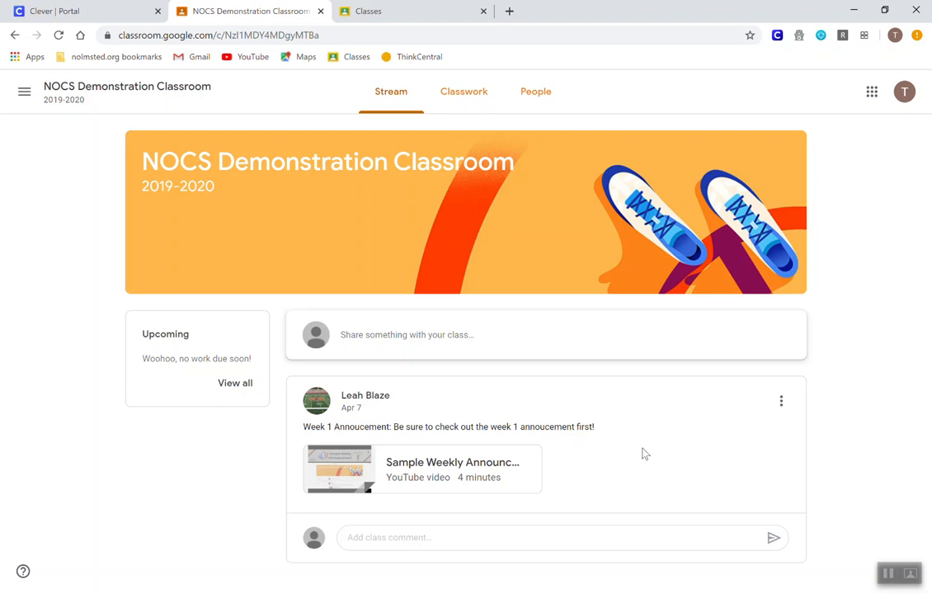
{"action": "mouse_move", "coordinate": [347, 320]}
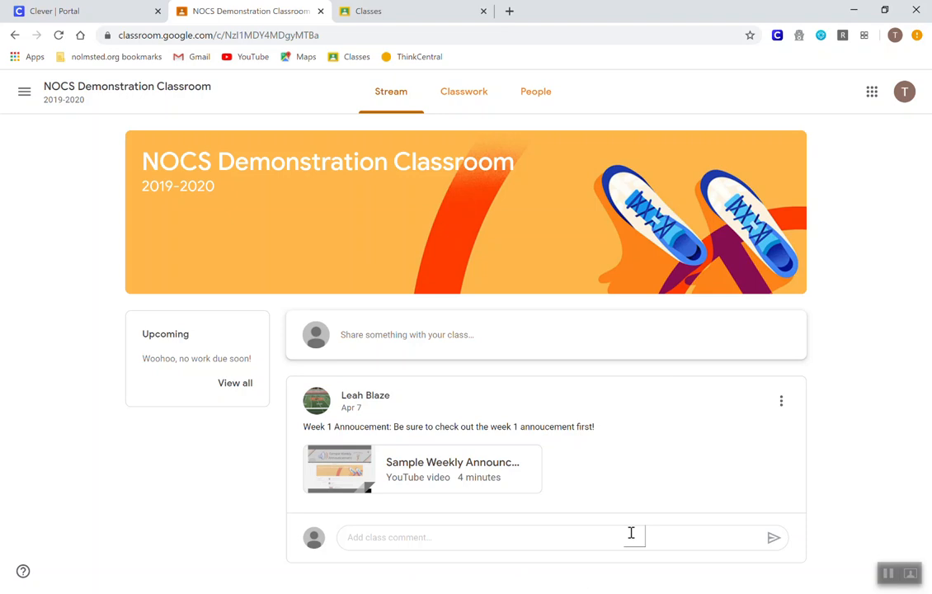
{"action": "mouse_move", "coordinate": [637, 386]}
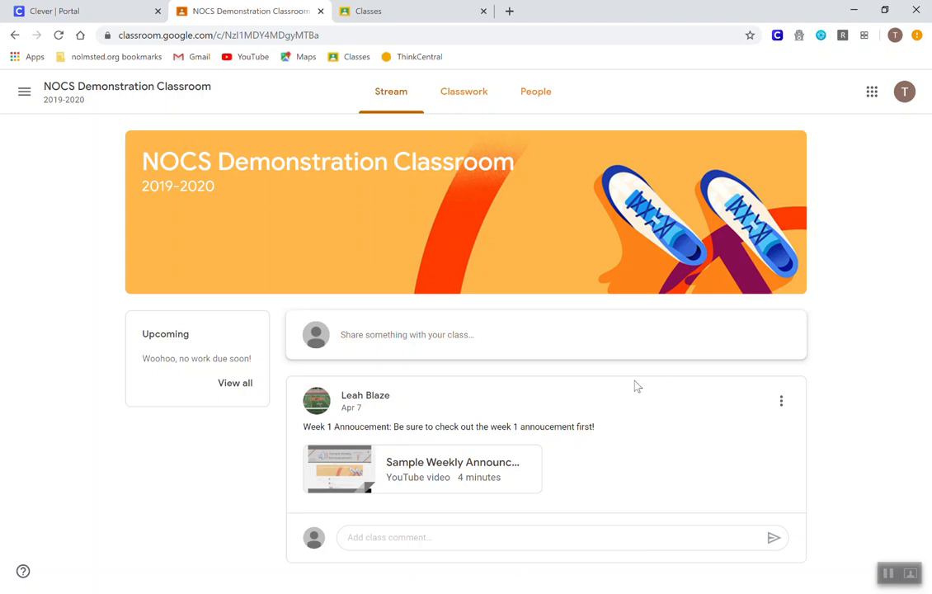
{"action": "left_click", "coordinate": [464, 91]}
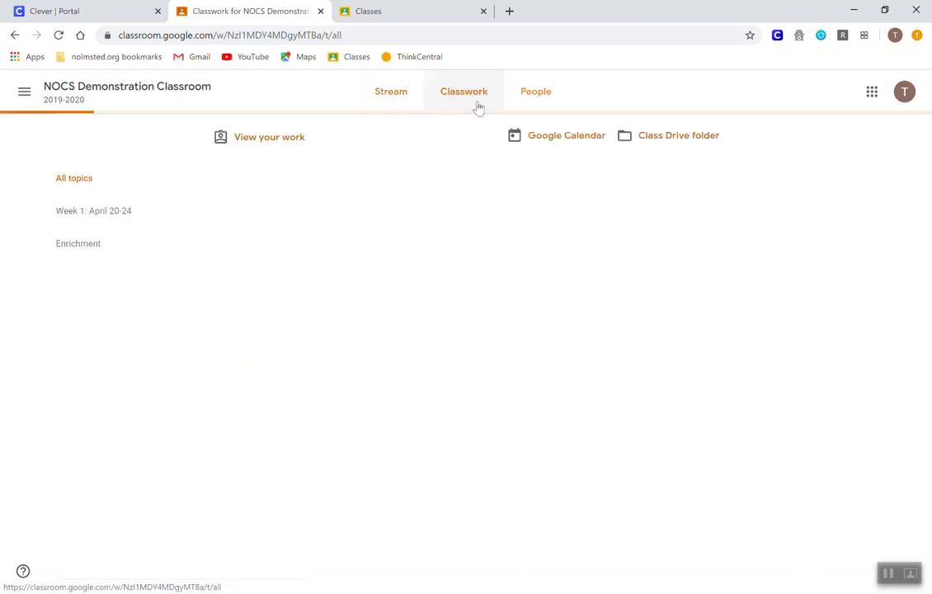
Load the Classwork page showing Week 1 and Enrichment assignments
{"action": "left_click", "coordinate": [464, 93]}
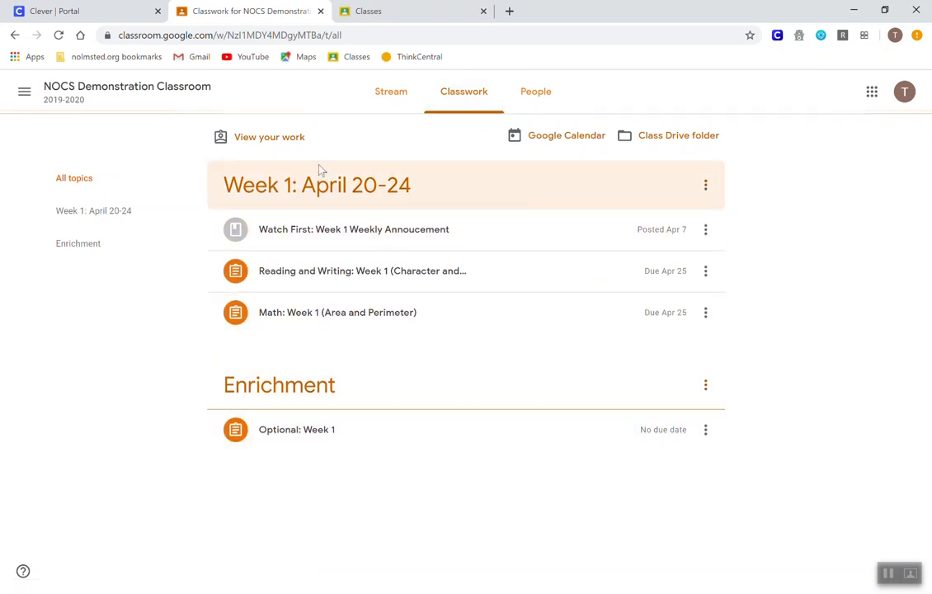
{"action": "mouse_move", "coordinate": [270, 204]}
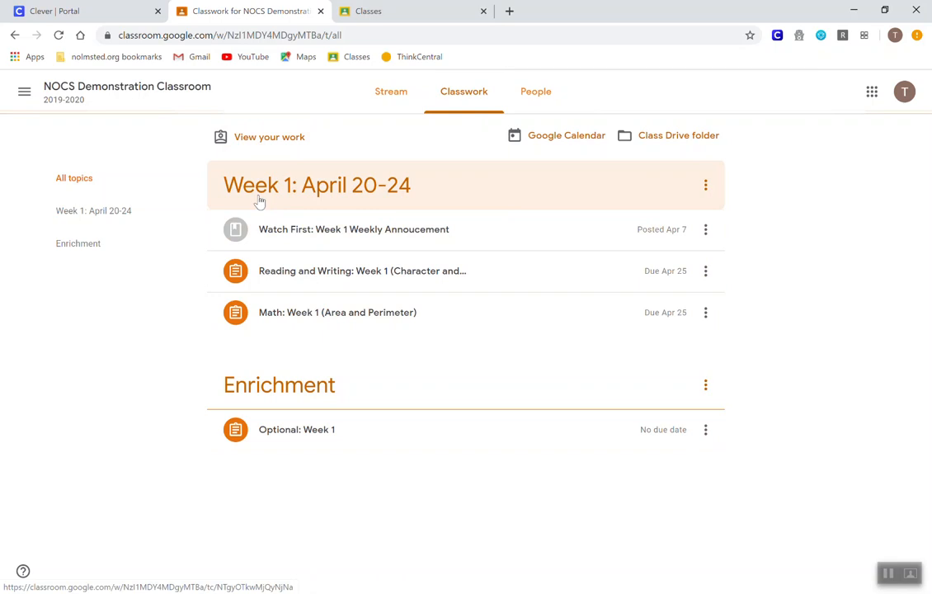
{"action": "mouse_move", "coordinate": [313, 202]}
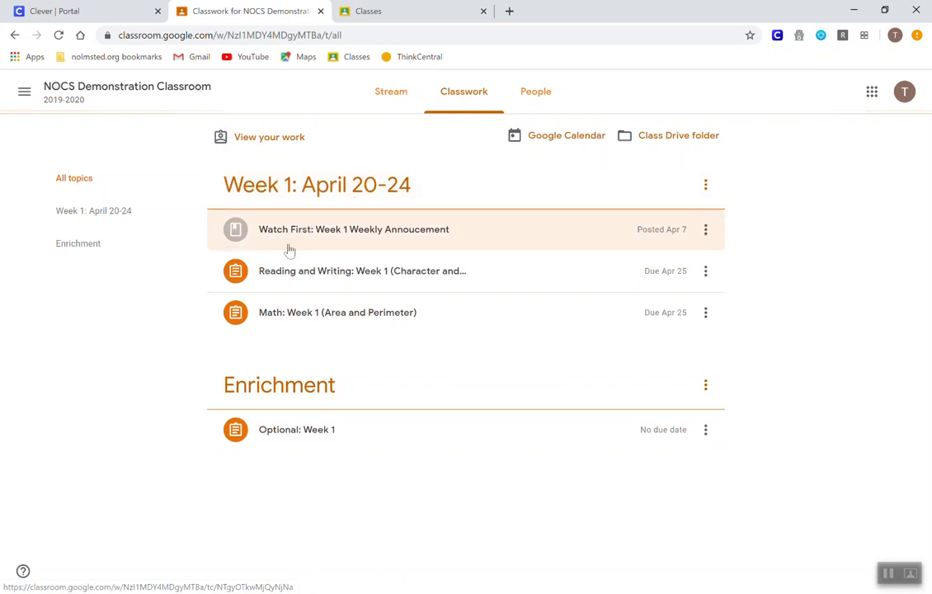
{"action": "mouse_move", "coordinate": [320, 353]}
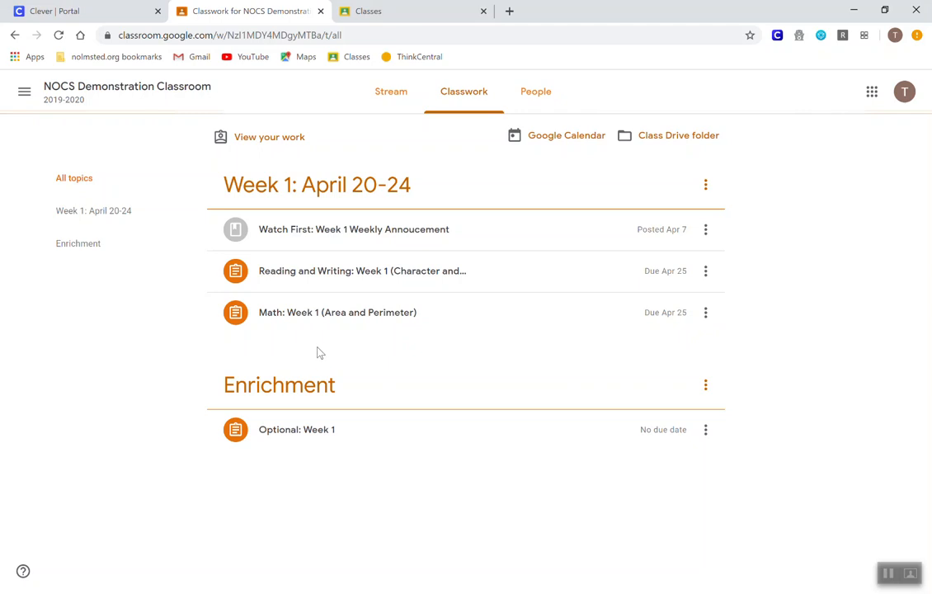
{"action": "mouse_move", "coordinate": [307, 412]}
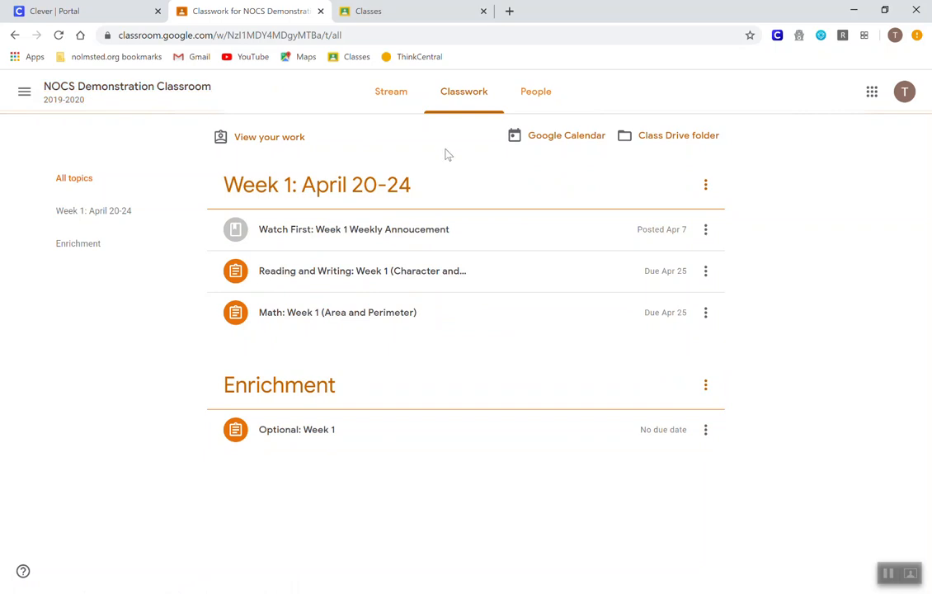
{"action": "mouse_move", "coordinate": [127, 86]}
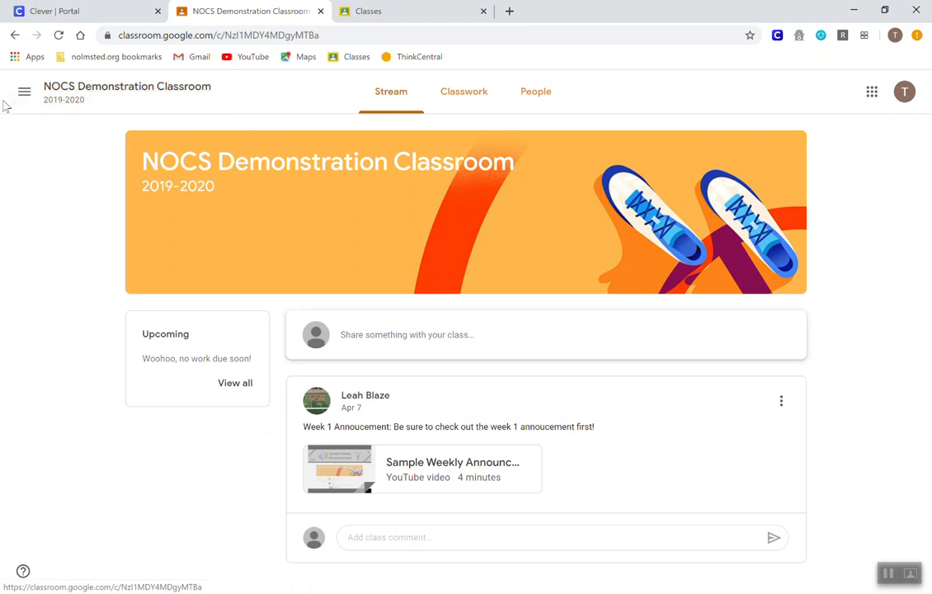
Return to the overview of all enrolled classes via the main menu's Classes entry
{"action": "left_click", "coordinate": [23, 91]}
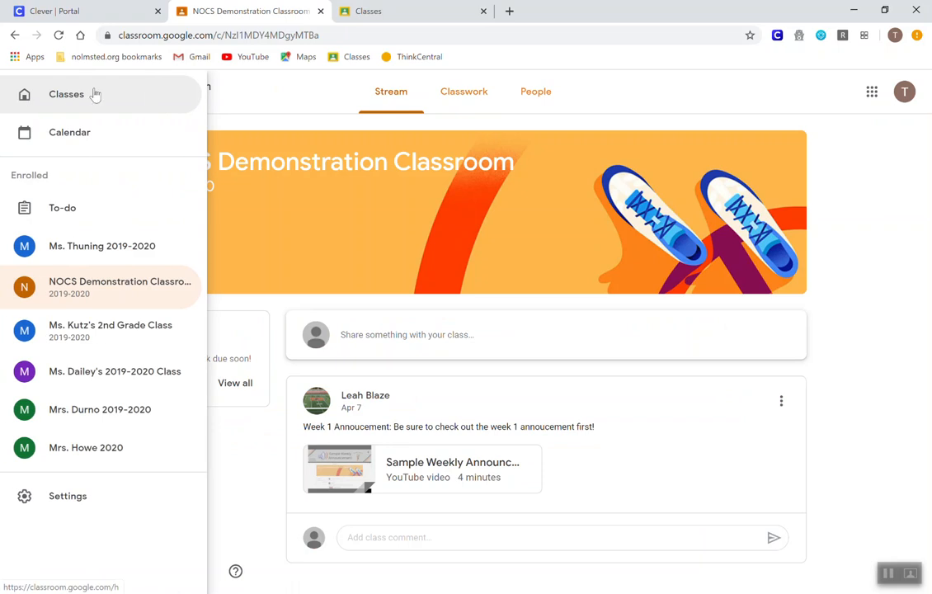
{"action": "left_click", "coordinate": [66, 93]}
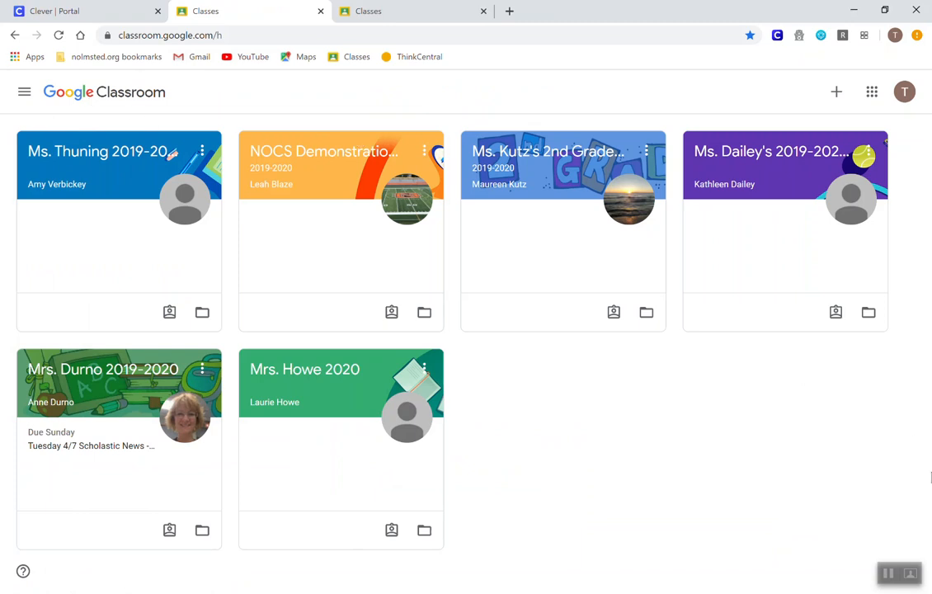
{"action": "mouse_move", "coordinate": [723, 439]}
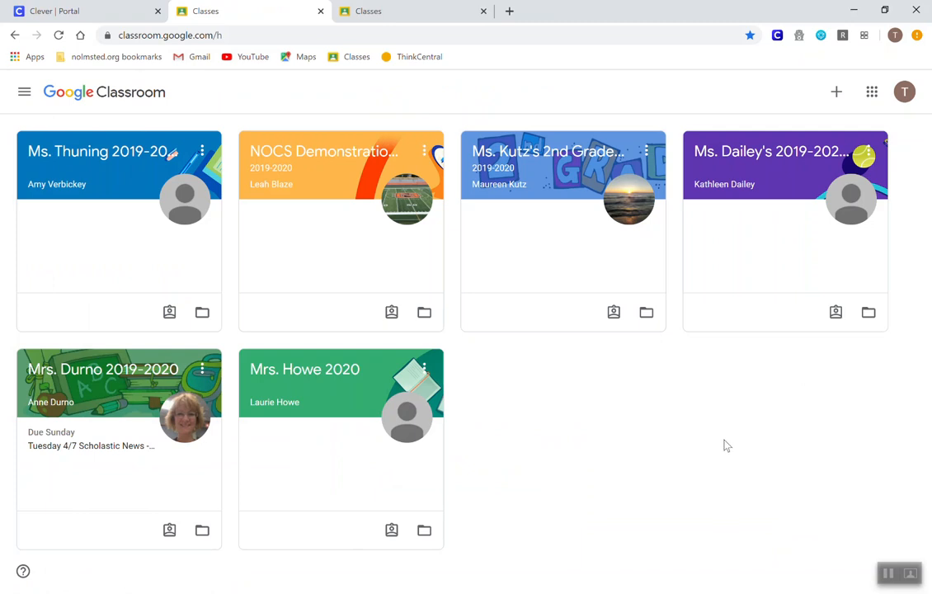
{"action": "mouse_move", "coordinate": [795, 512]}
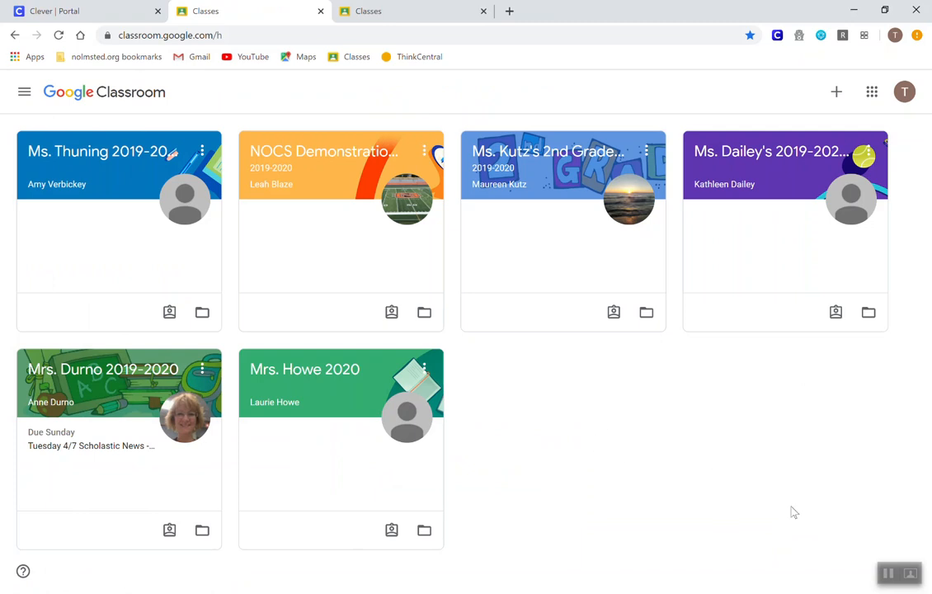